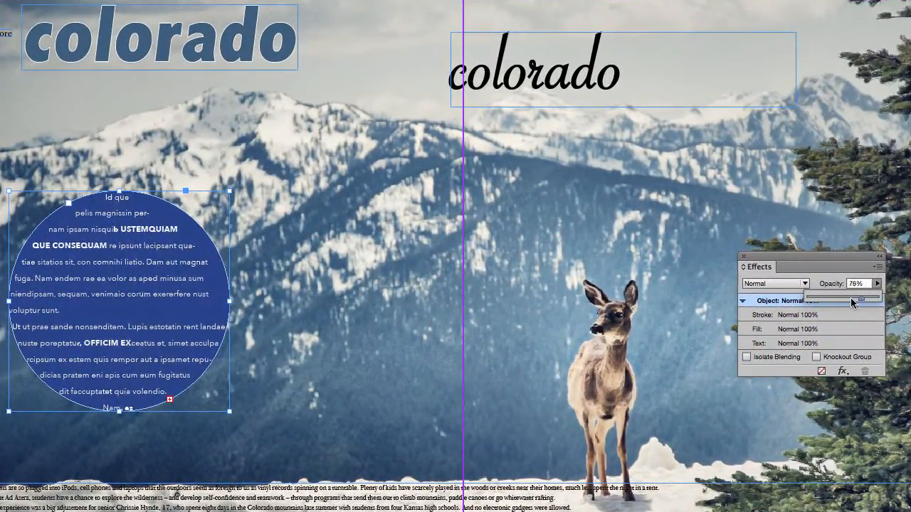
Draw a white-filled panel frame over the spread's bottom body-text area.
drag(865, 300, 854, 300)
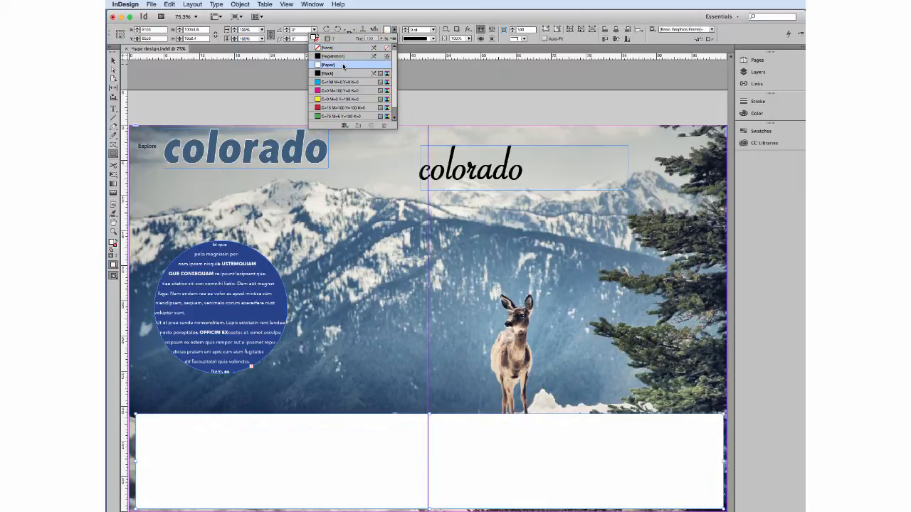
Fill the panel with Paper white and lower its opacity to about 62% in Effects.
click(312, 5)
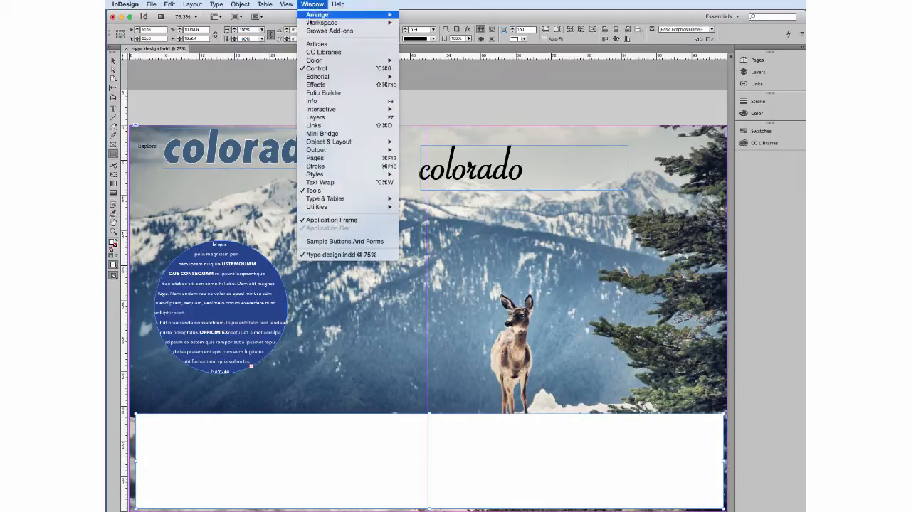
click(316, 84)
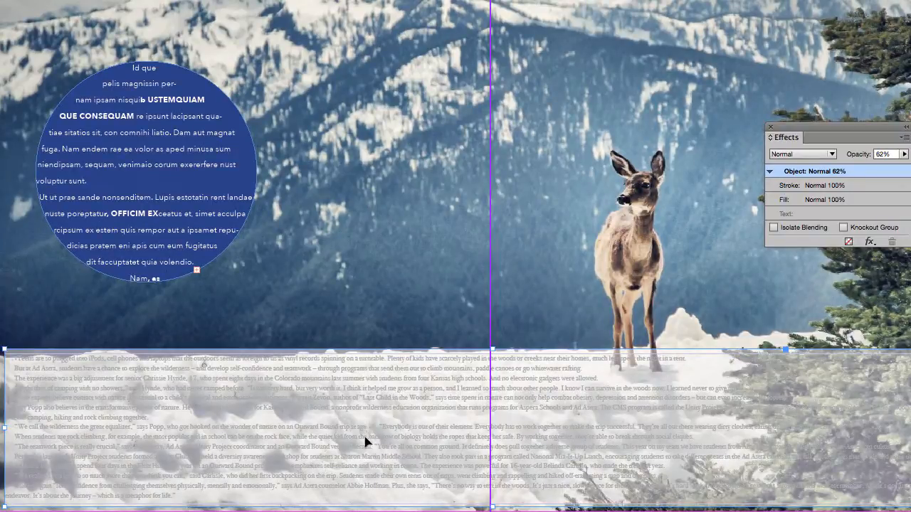
mouse_move(387, 426)
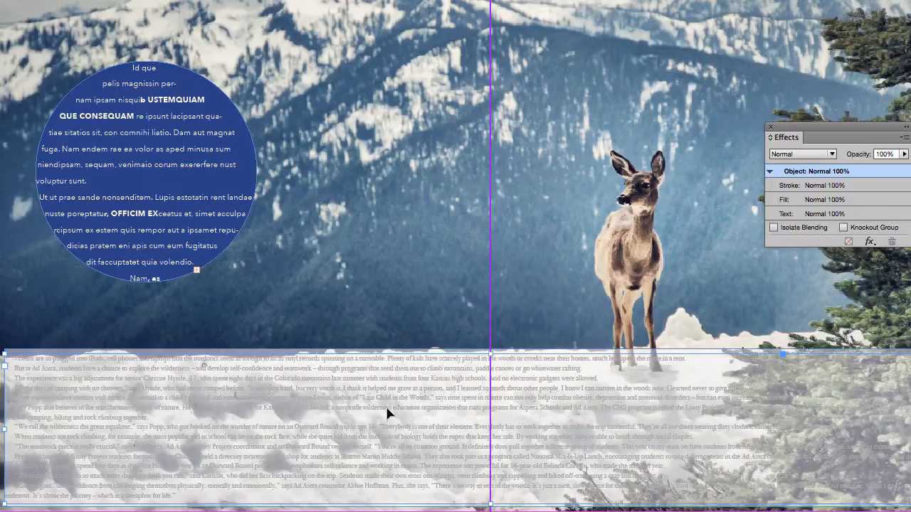
Send the white panel behind the body text at 70% opacity.
right_click(389, 412)
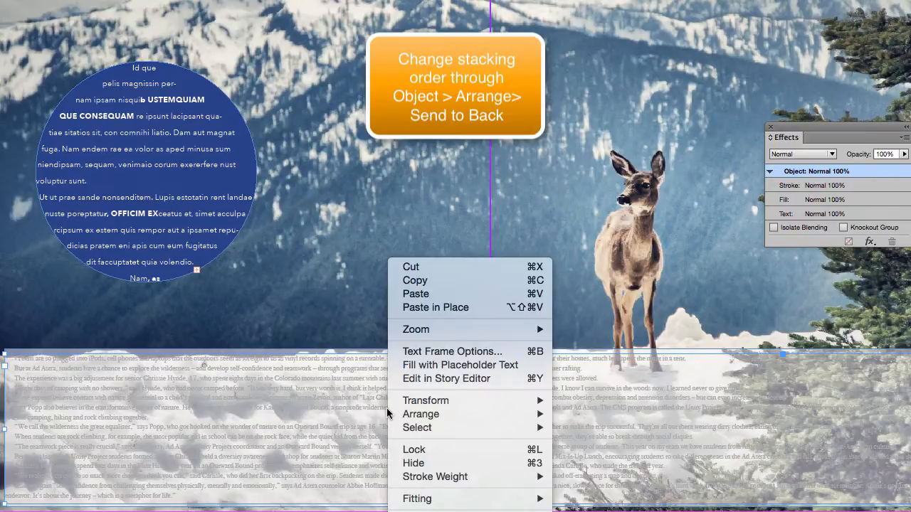
mouse_move(421, 414)
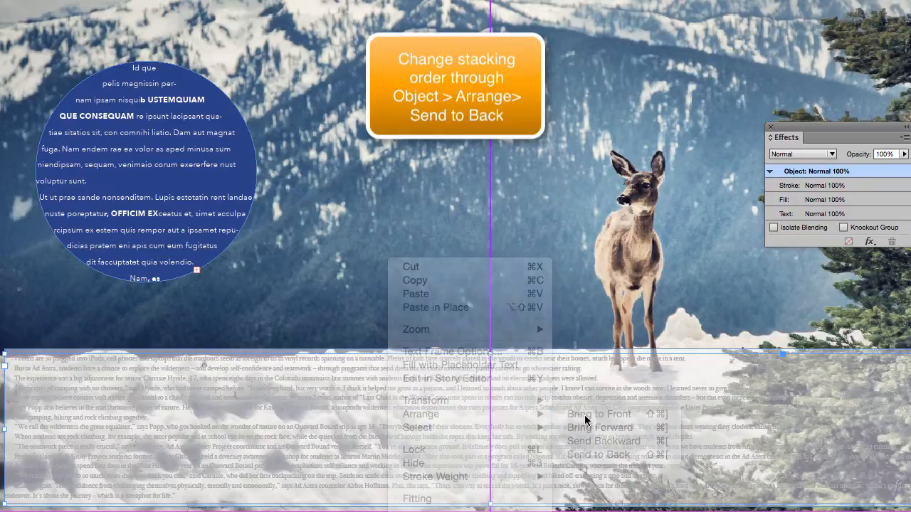
click(602, 454)
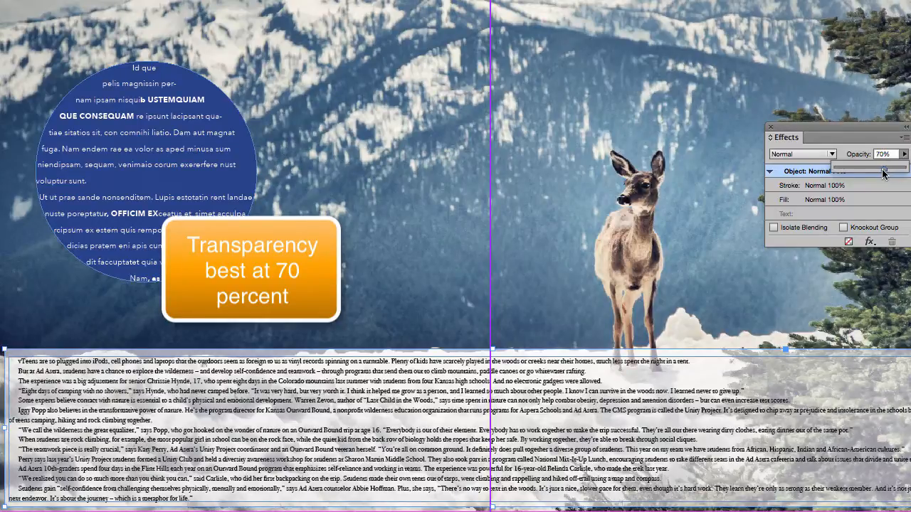
mouse_move(512, 409)
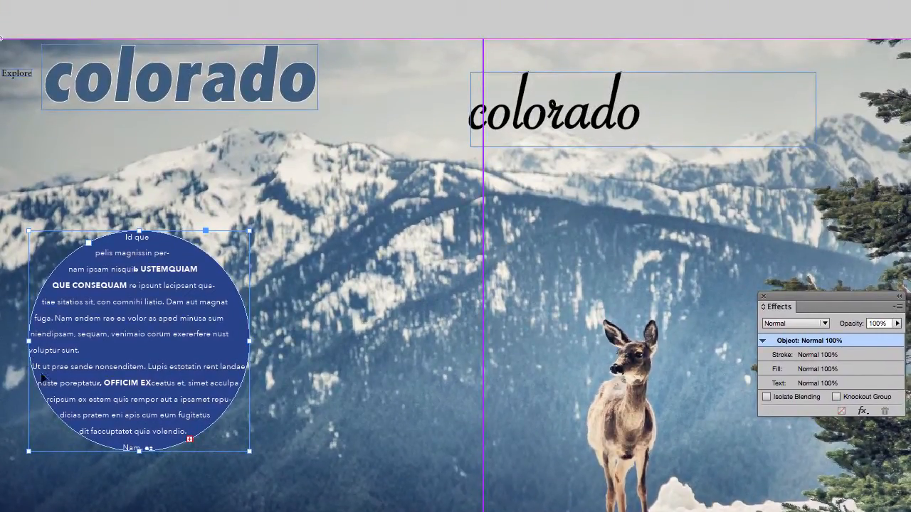
mouse_move(99, 419)
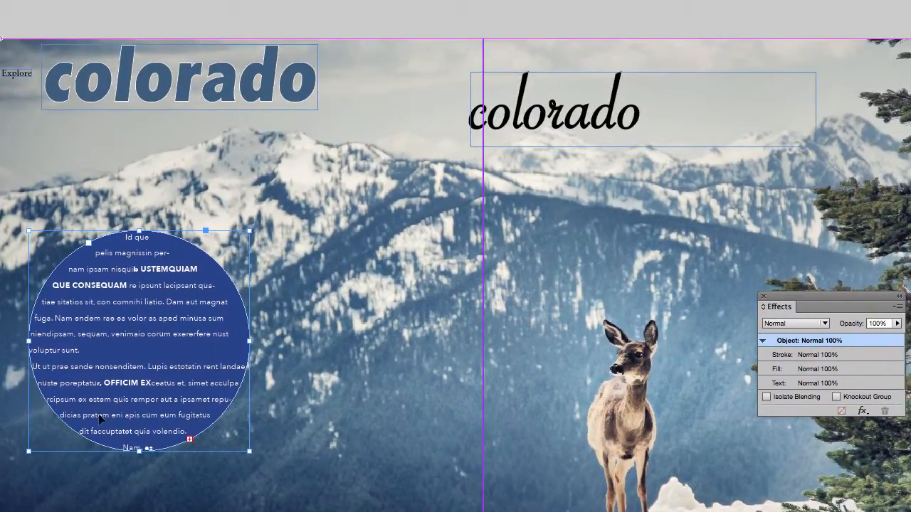
mouse_move(108, 389)
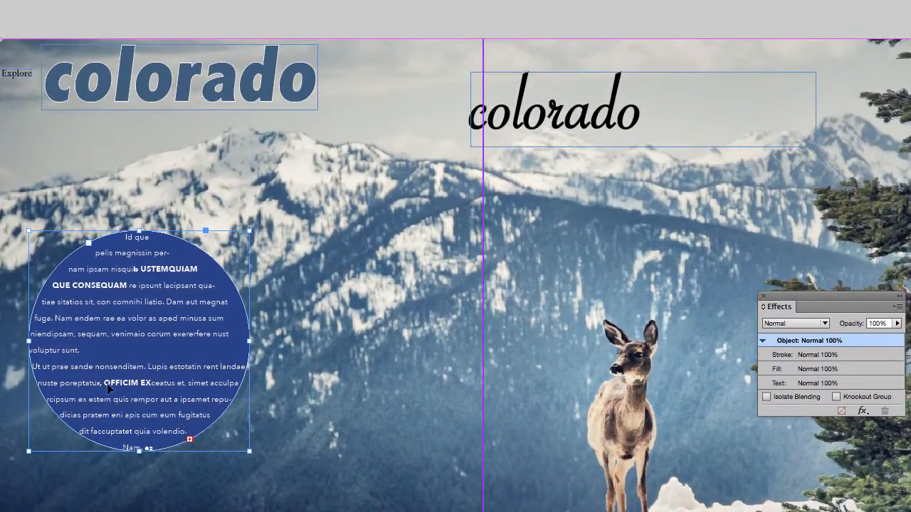
Select the blue circular text frame and open its Text Frame Options.
click(241, 5)
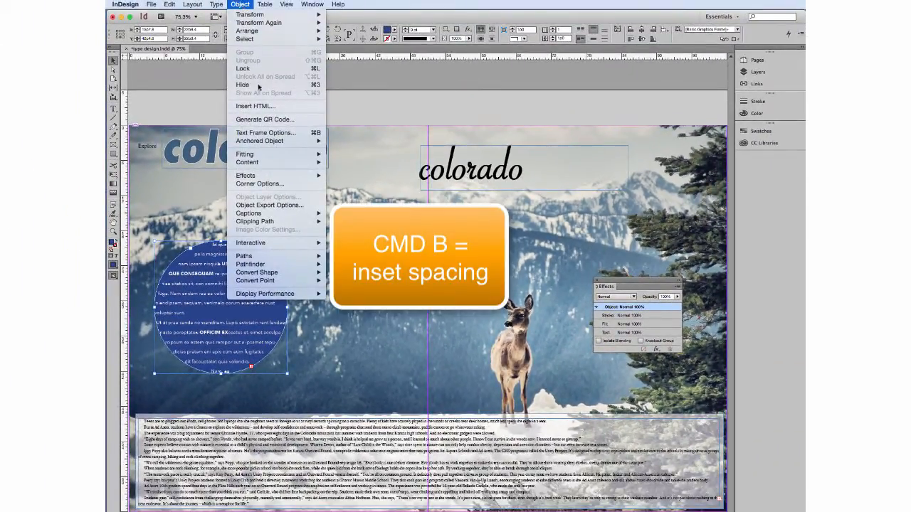
mouse_move(266, 133)
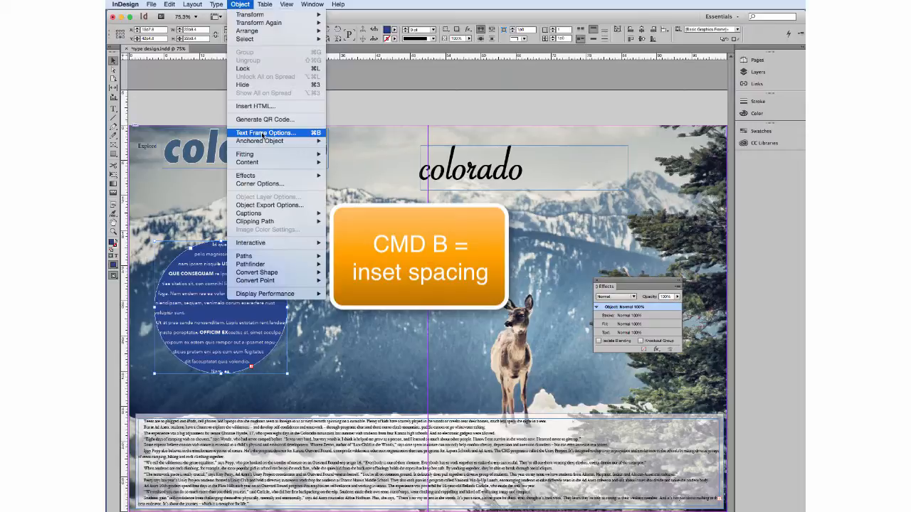
click(265, 132)
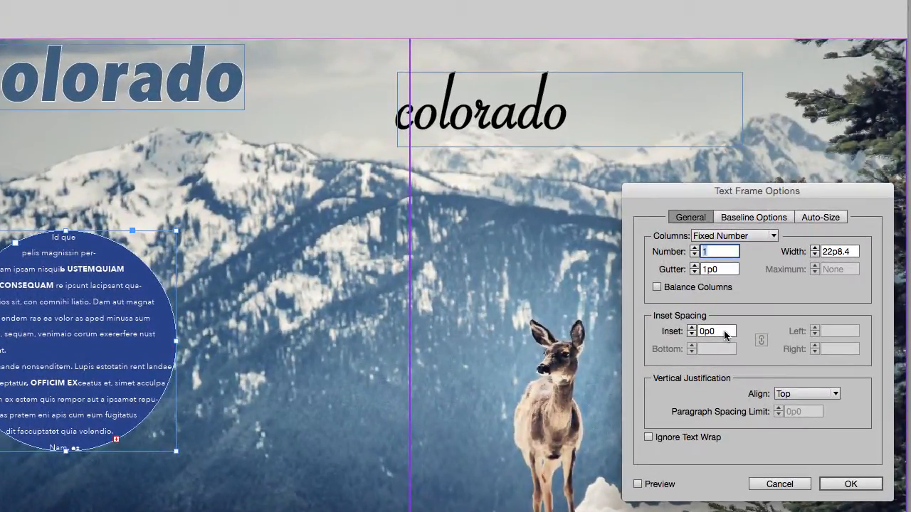
Set the circular frame's inset spacing, previewing 1 pica before entering p6.
click(715, 331)
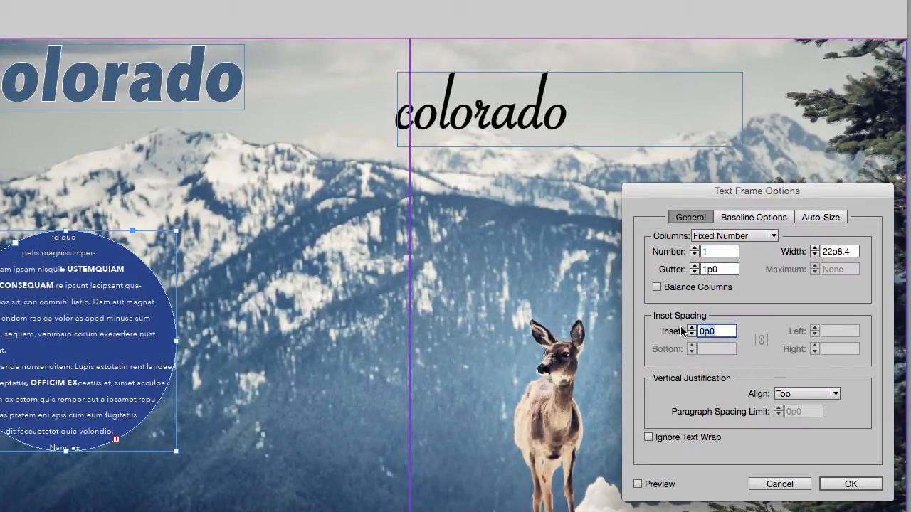
text(1)
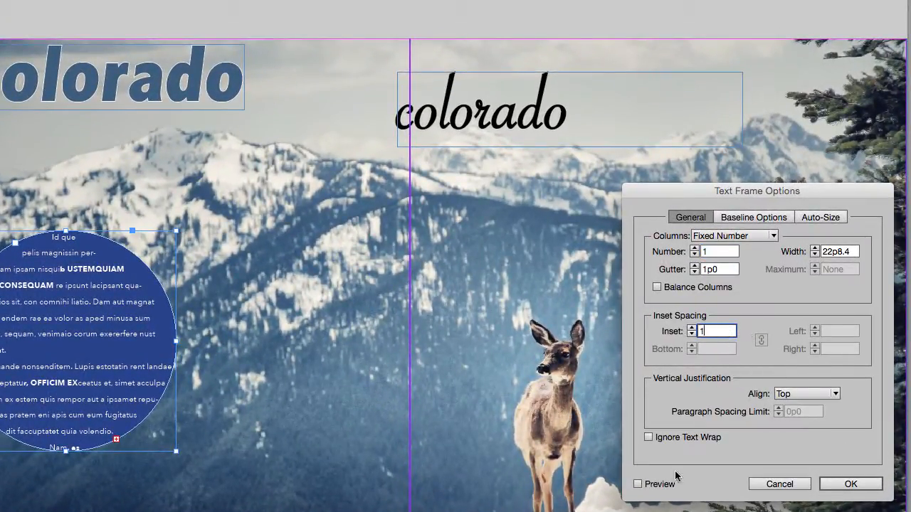
click(637, 484)
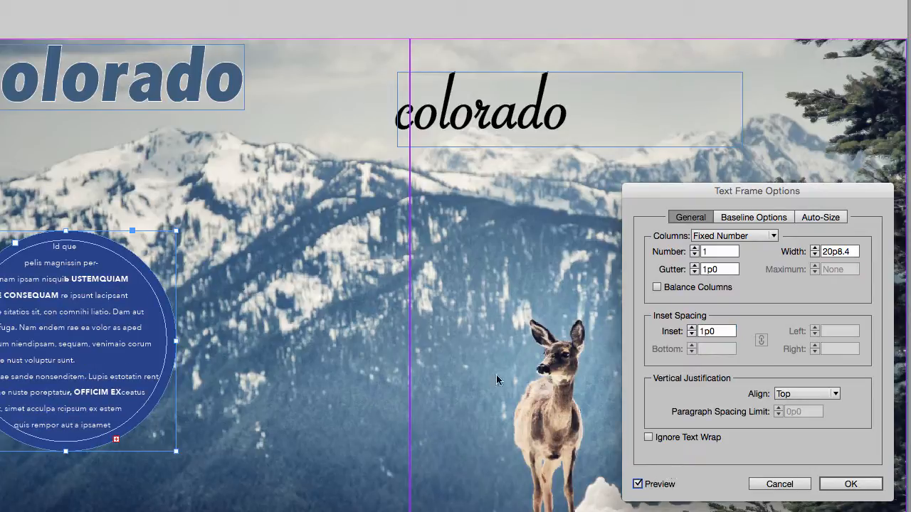
mouse_move(104, 257)
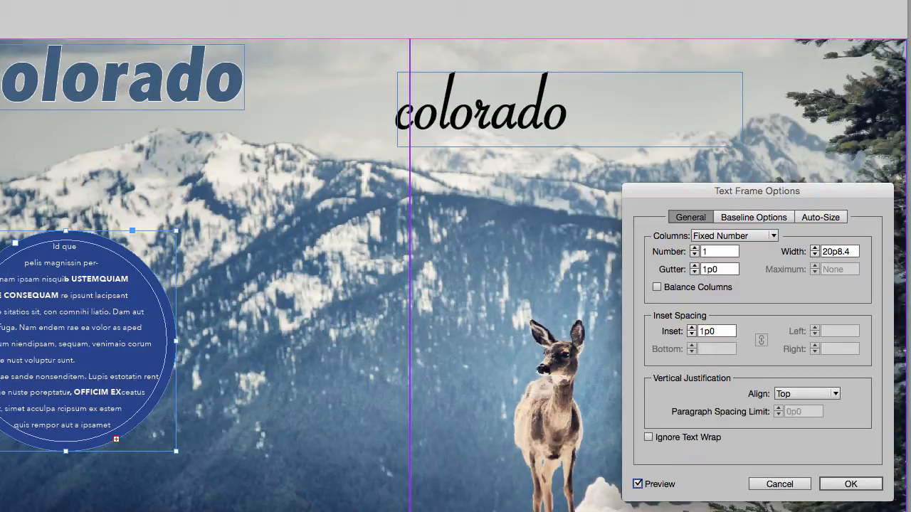
mouse_move(621, 254)
text(p)
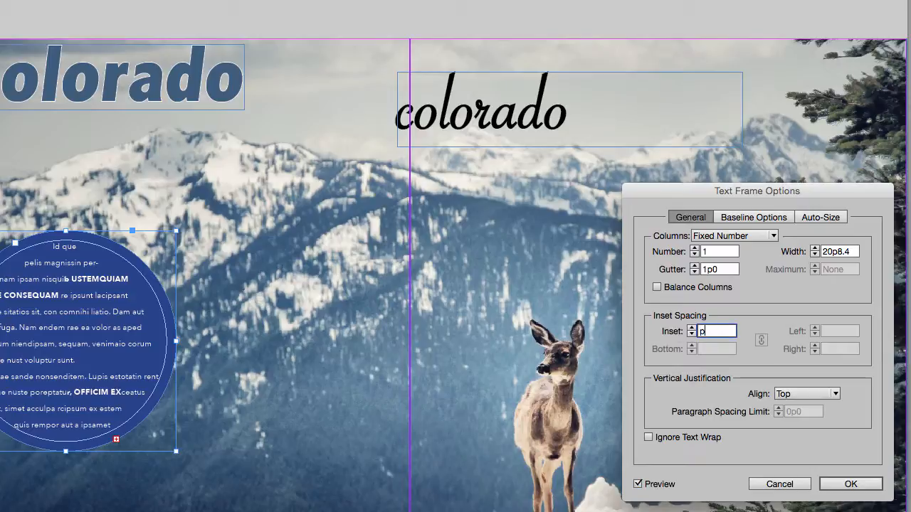
text(6)
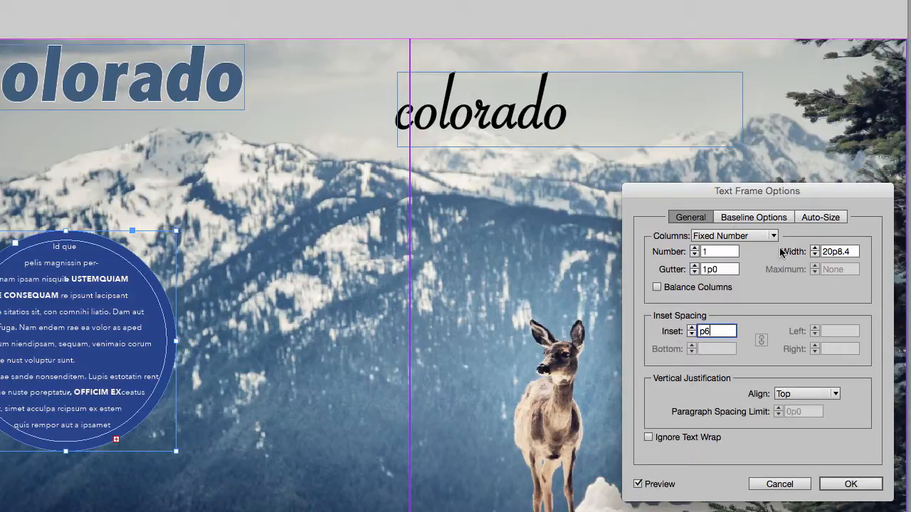
mouse_move(765, 368)
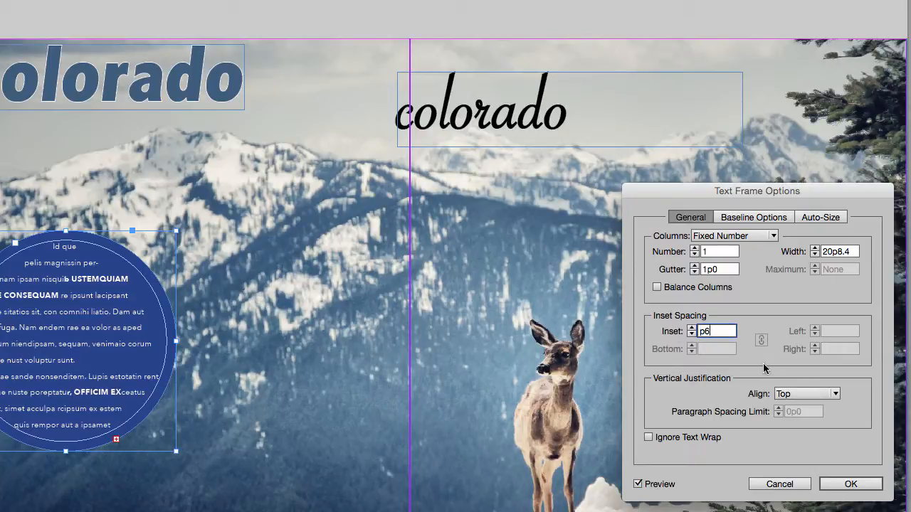
mouse_move(793, 454)
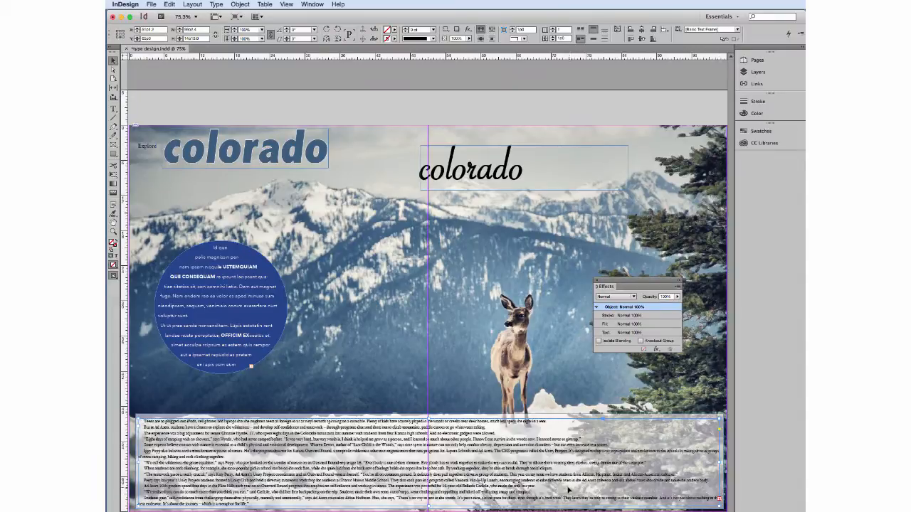
click(169, 4)
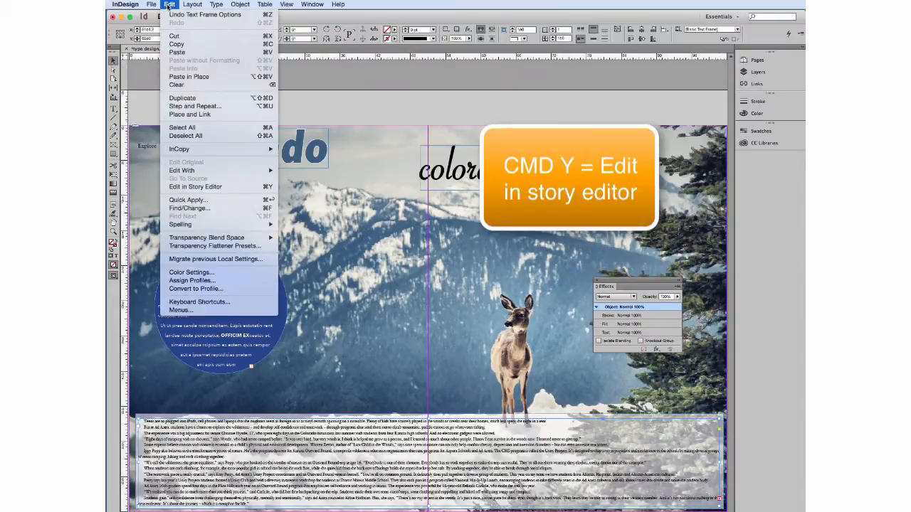
mouse_move(195, 187)
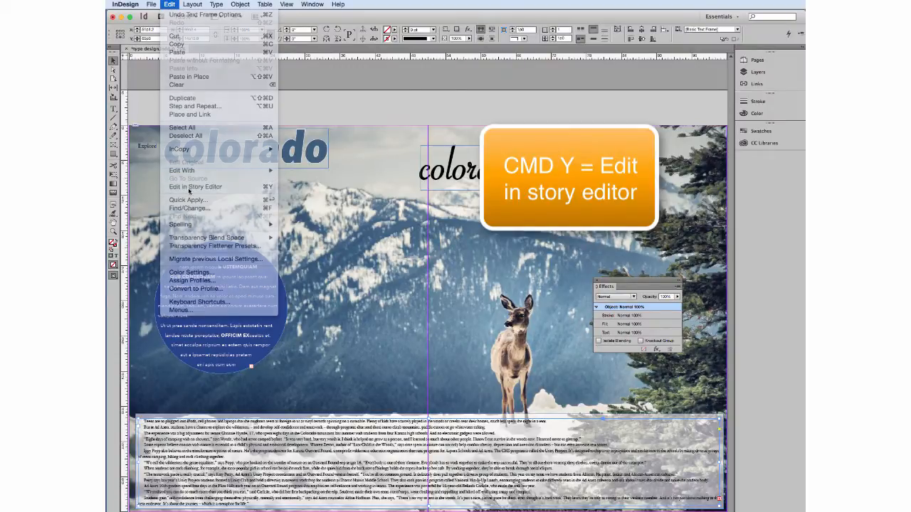
click(195, 186)
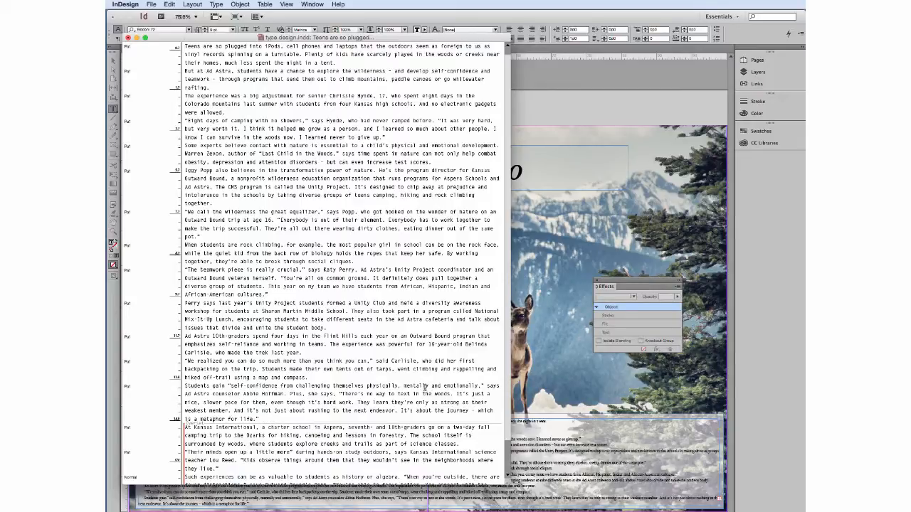
click(169, 4)
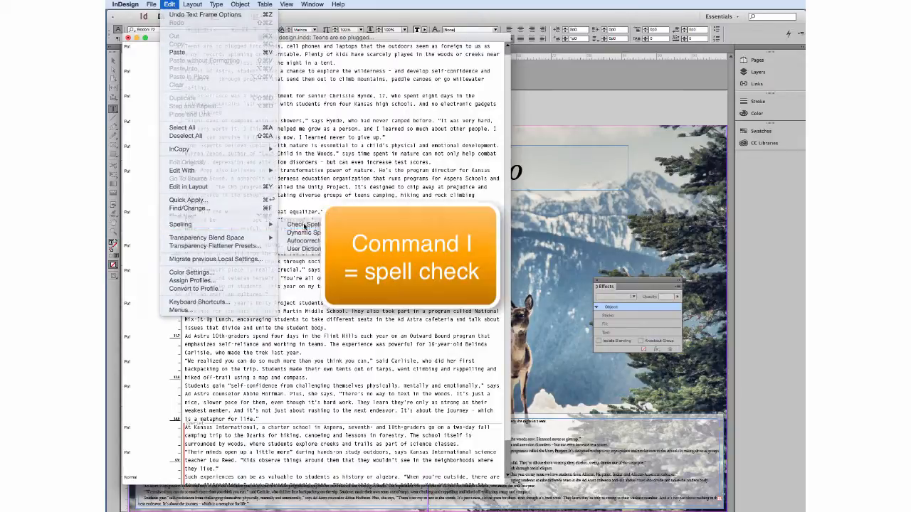
click(304, 225)
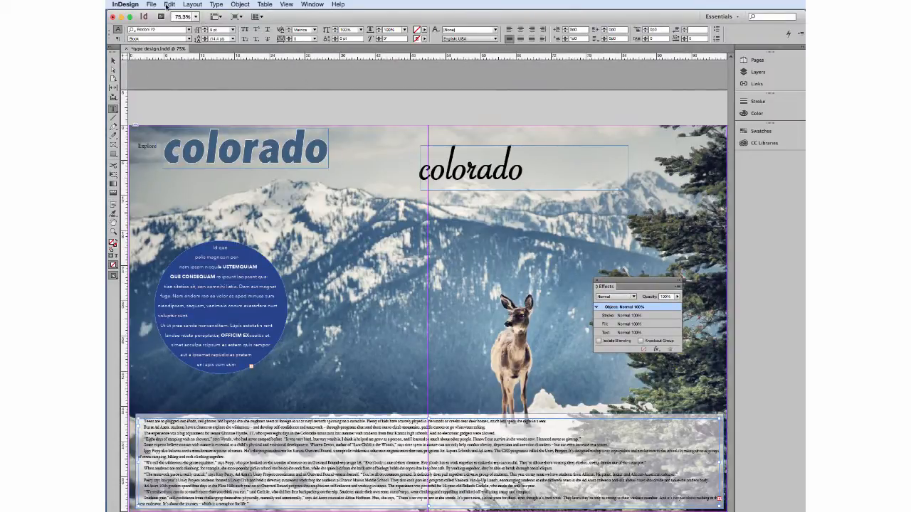
Run Edit > Spelling > Check Spelling on the body story and close the checker.
click(170, 4)
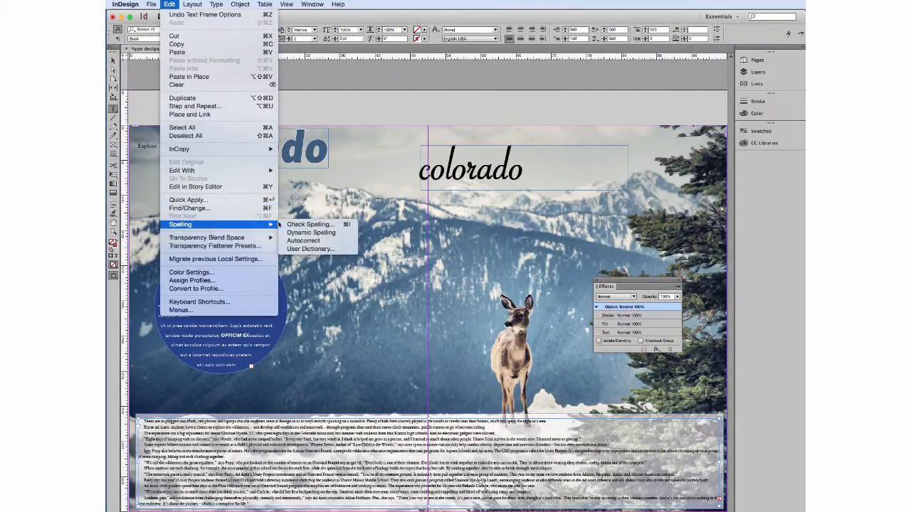
mouse_move(311, 224)
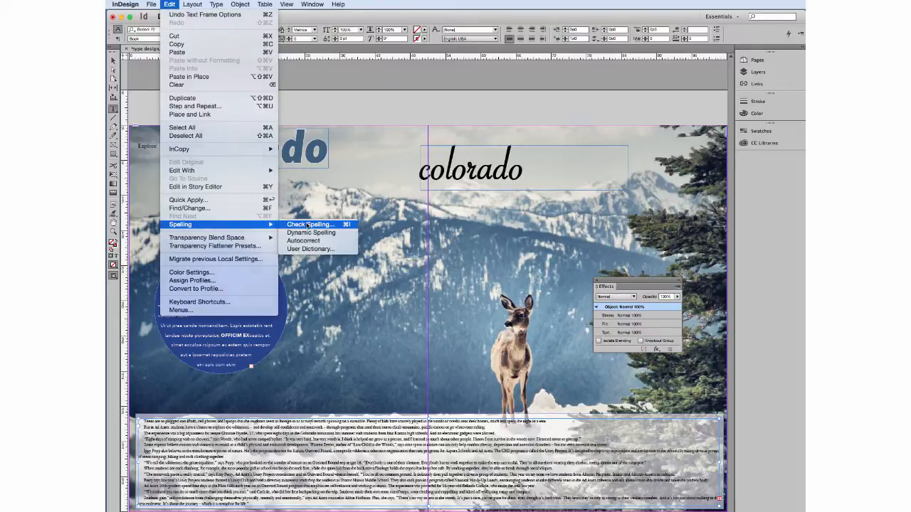
click(310, 224)
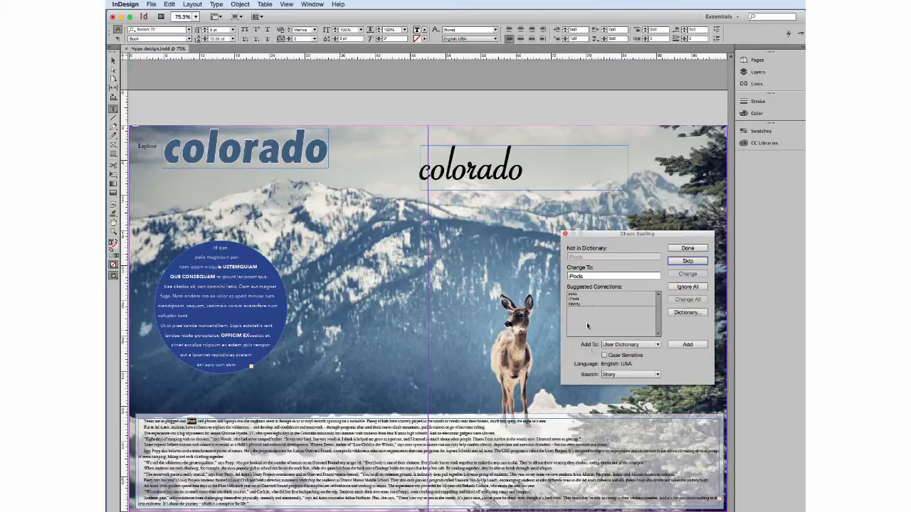
click(629, 374)
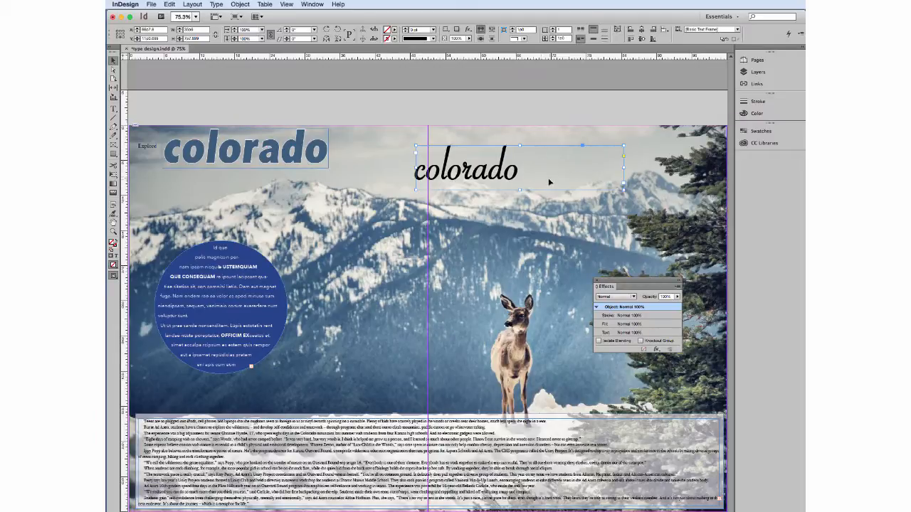
Fit the script 'colorado' headline frame to its text and drag it to the top left.
click(239, 4)
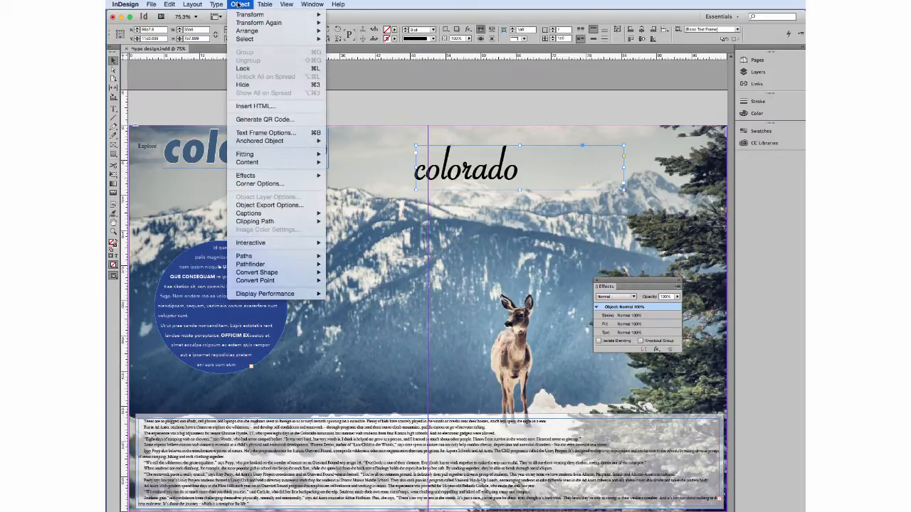
mouse_move(244, 153)
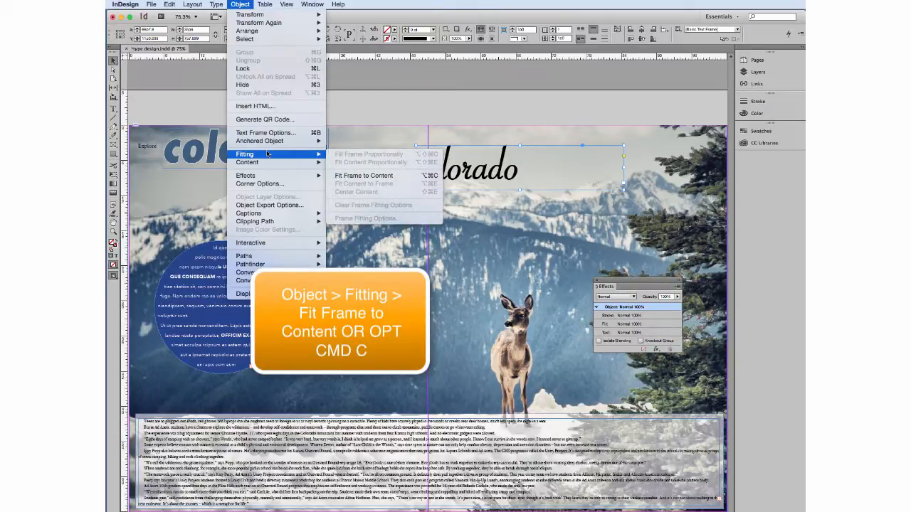
mouse_move(364, 176)
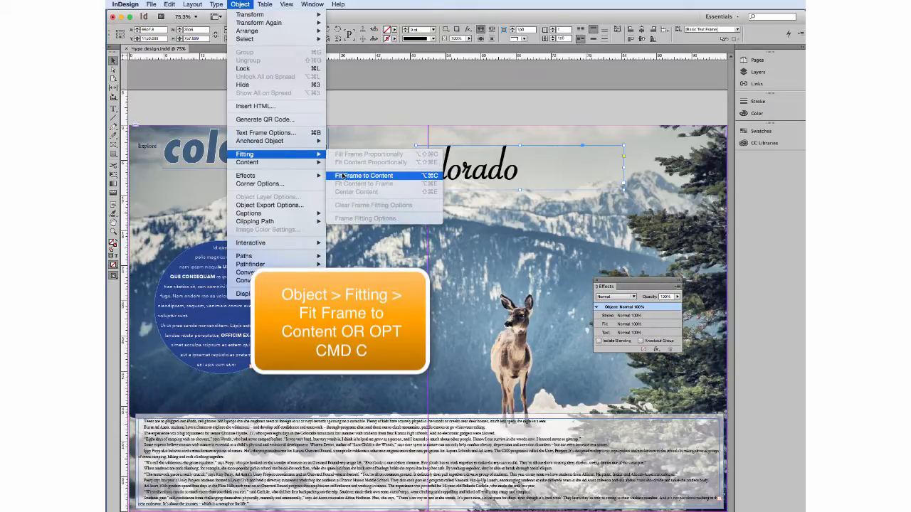
click(364, 175)
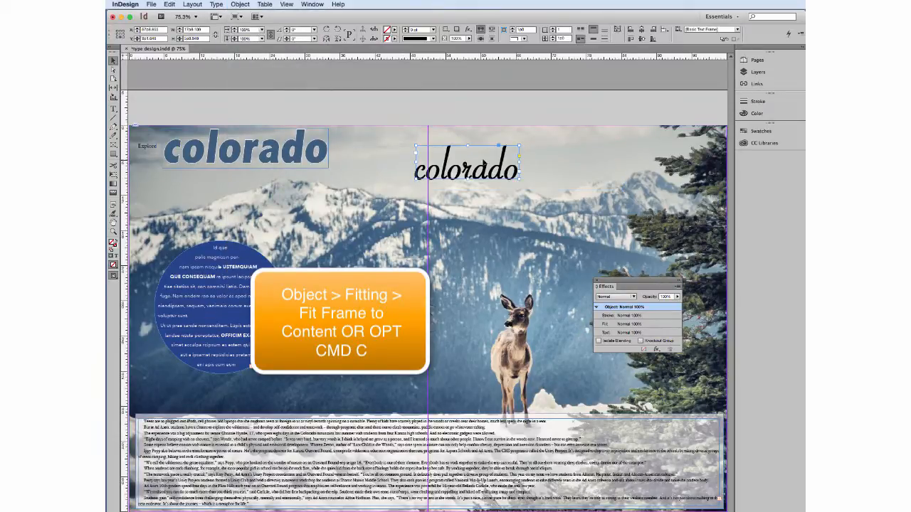
drag(466, 168, 335, 213)
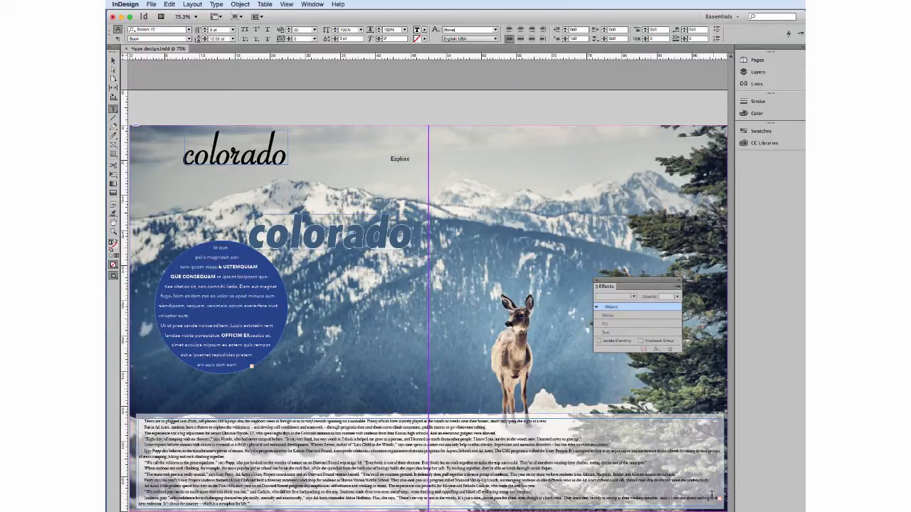
Select all text in the bottom body story with Cmd+A.
key(cmd+a)
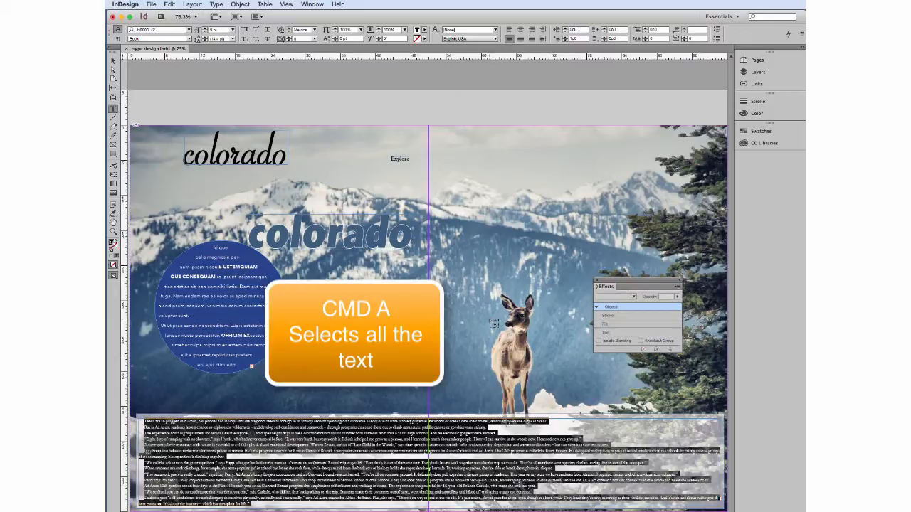
key(cmd+a)
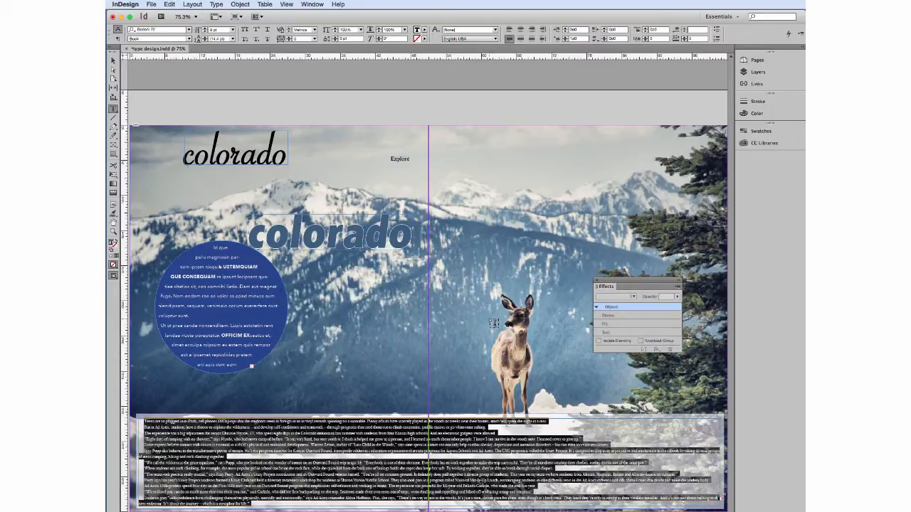